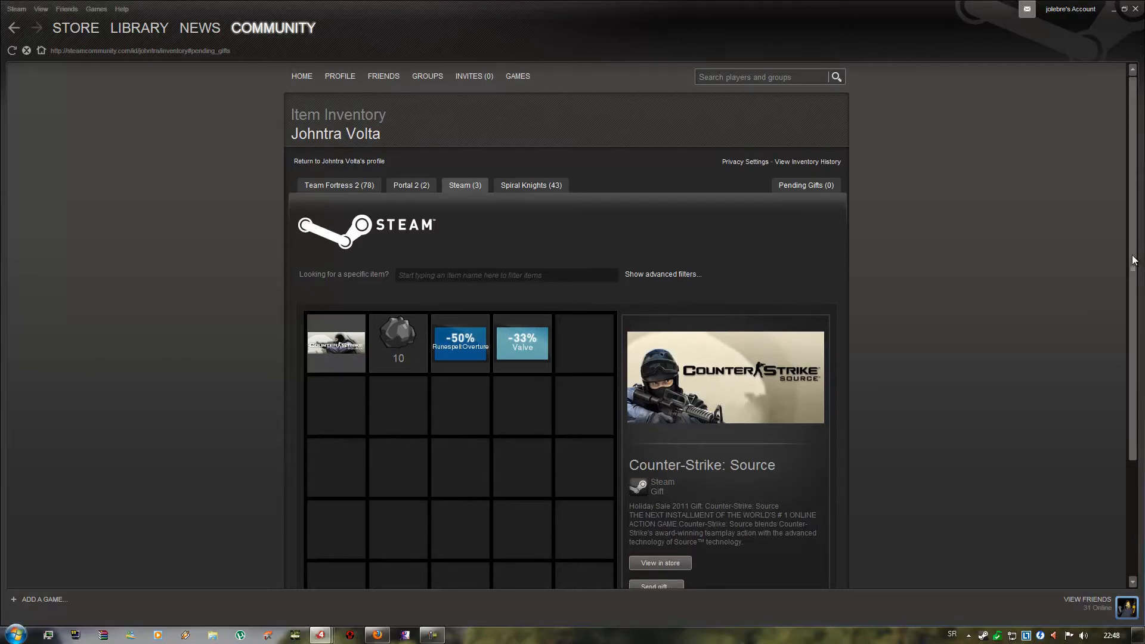
# Craft 7 Holiday Coal into a prize, leaving 3 coal and a new -25% Valve coupon.
pyautogui.scroll(-3)
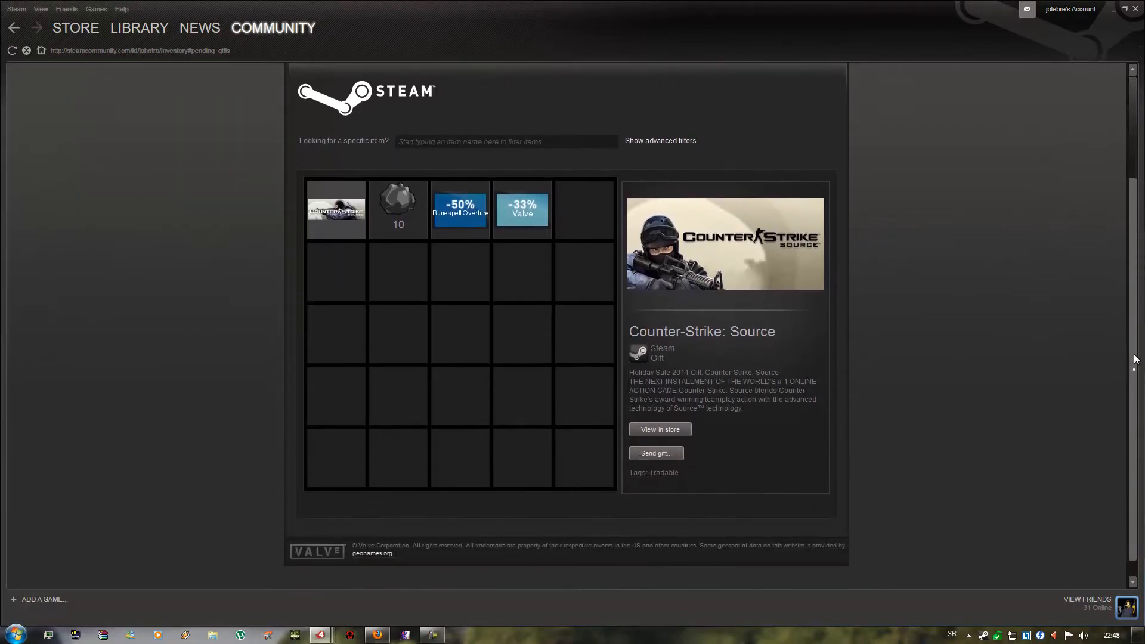
pyautogui.click(397, 207)
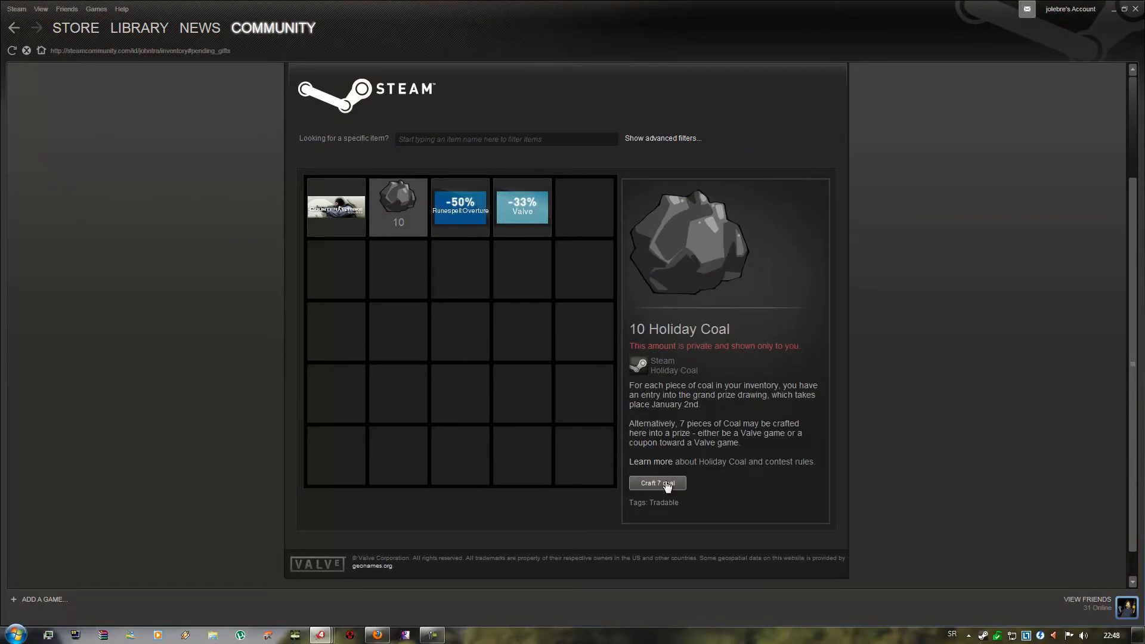
pyautogui.click(657, 484)
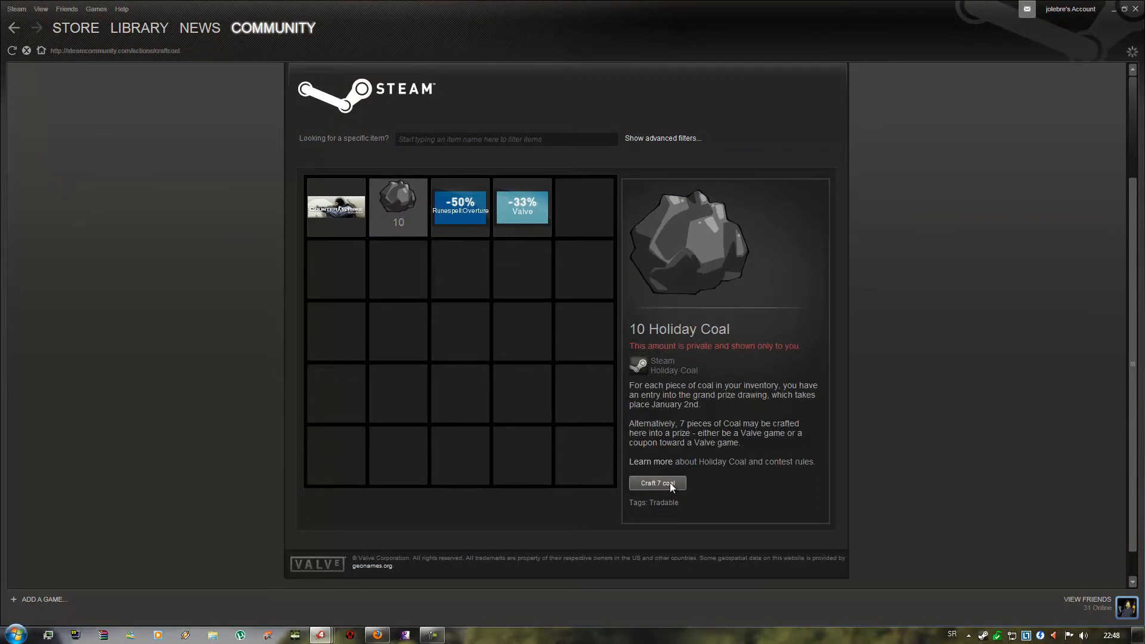
pyautogui.click(655, 487)
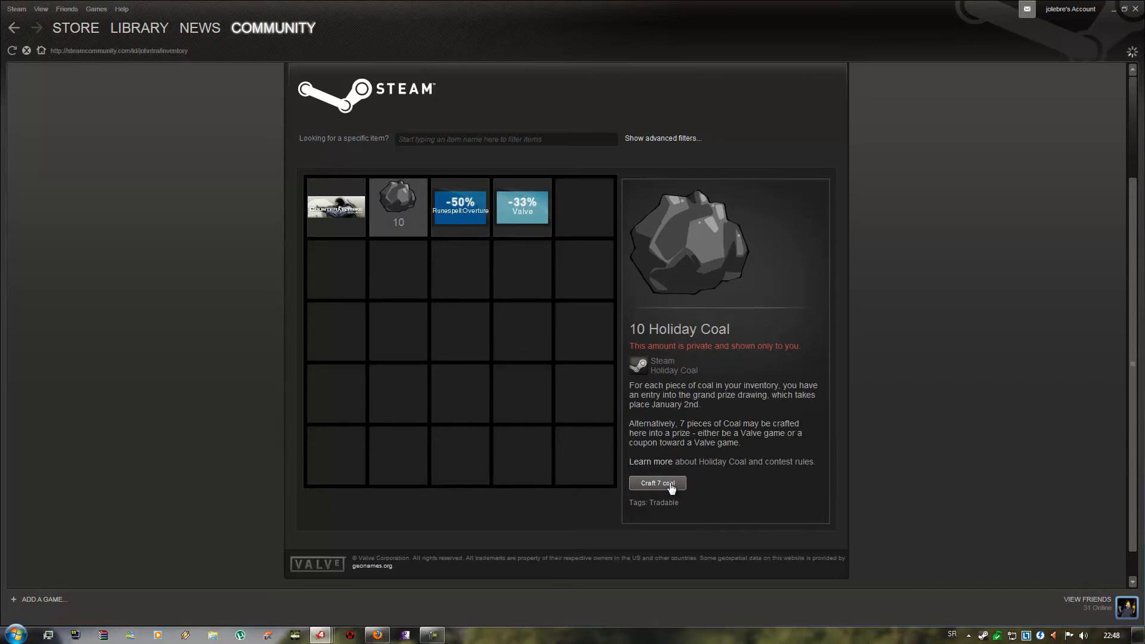
pyautogui.click(657, 484)
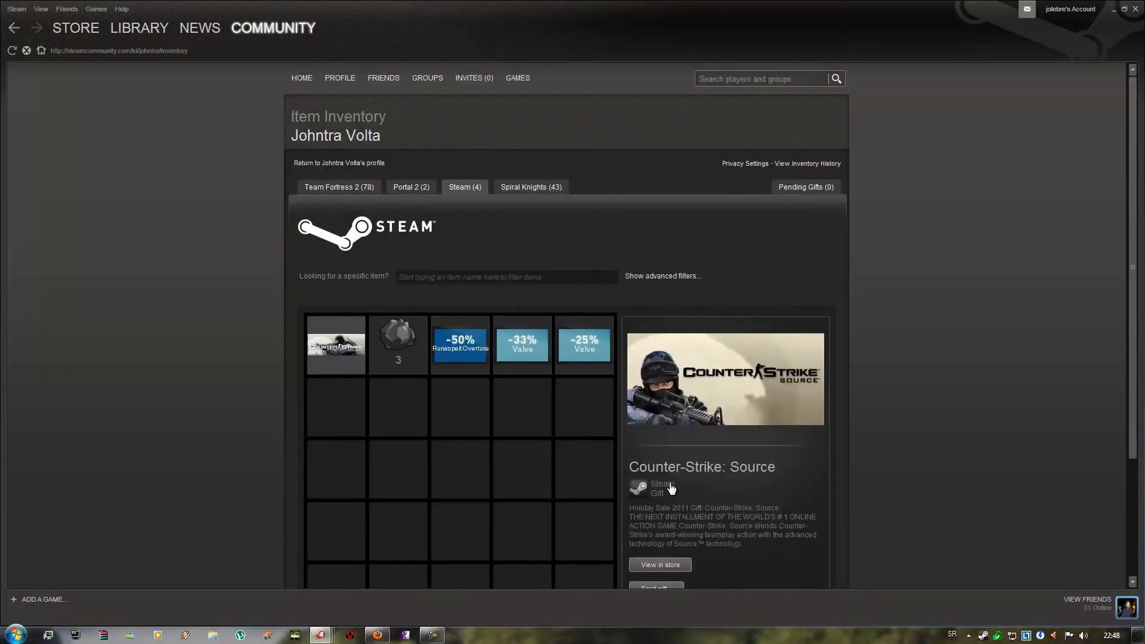